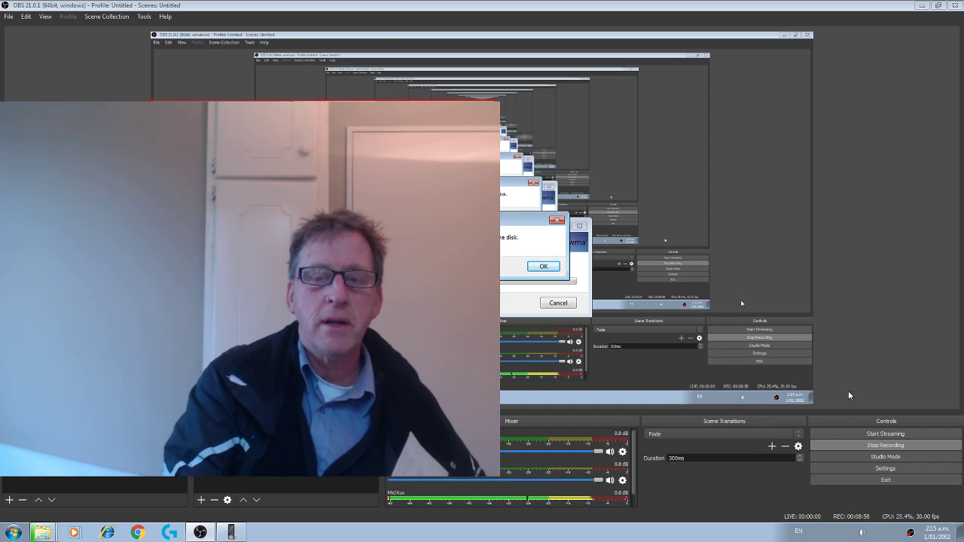
- Acknowledge the message box and cancel the remaining dialog, leaving only the main window
click(543, 265)
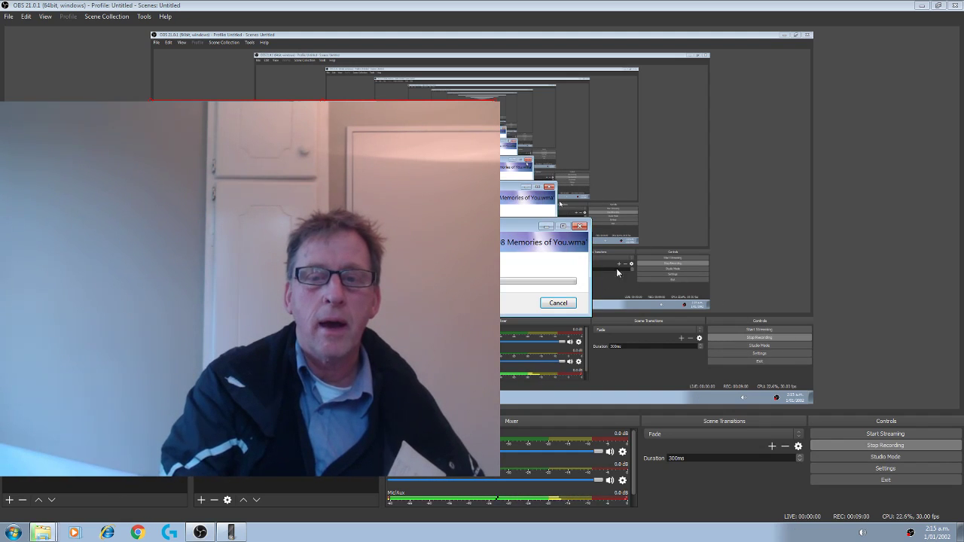
click(558, 303)
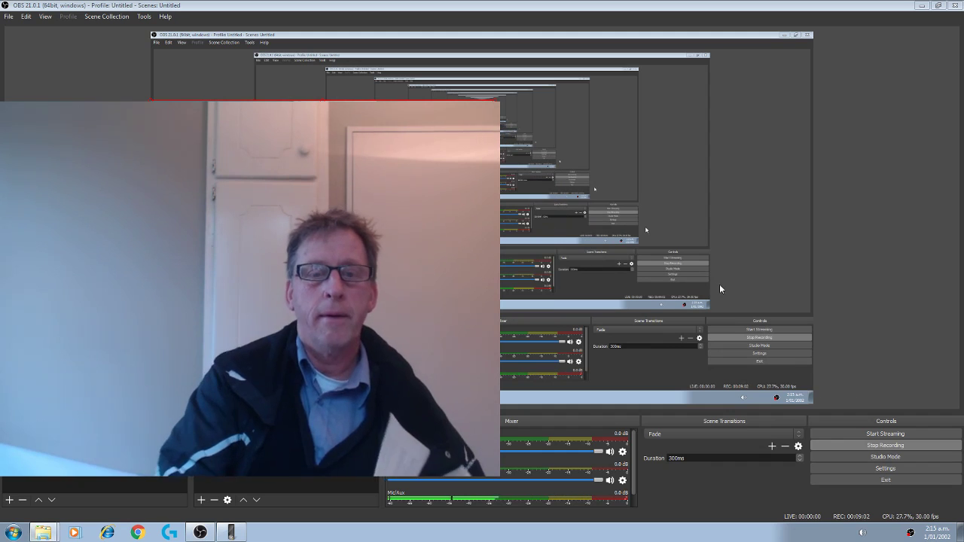